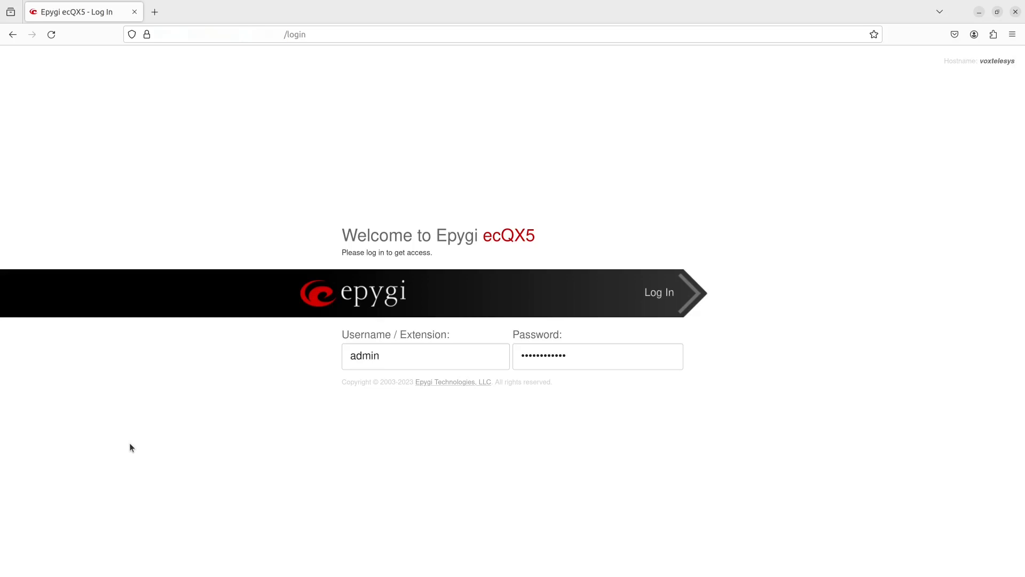
{"action": "mouse_move", "coordinate": [659, 292]}
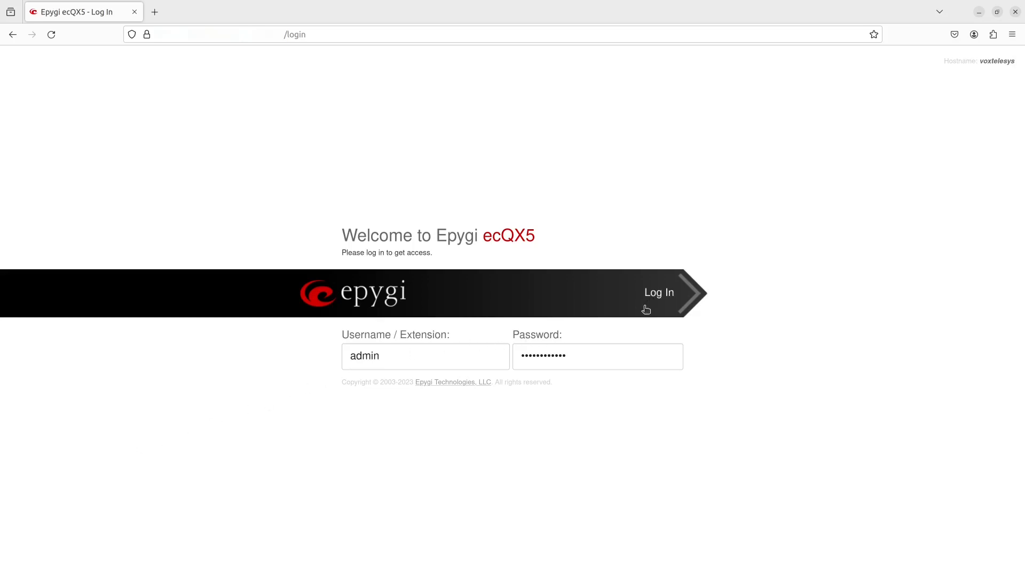
Step: Log in as admin to reach the management dashboard
{"action": "left_click", "coordinate": [659, 293]}
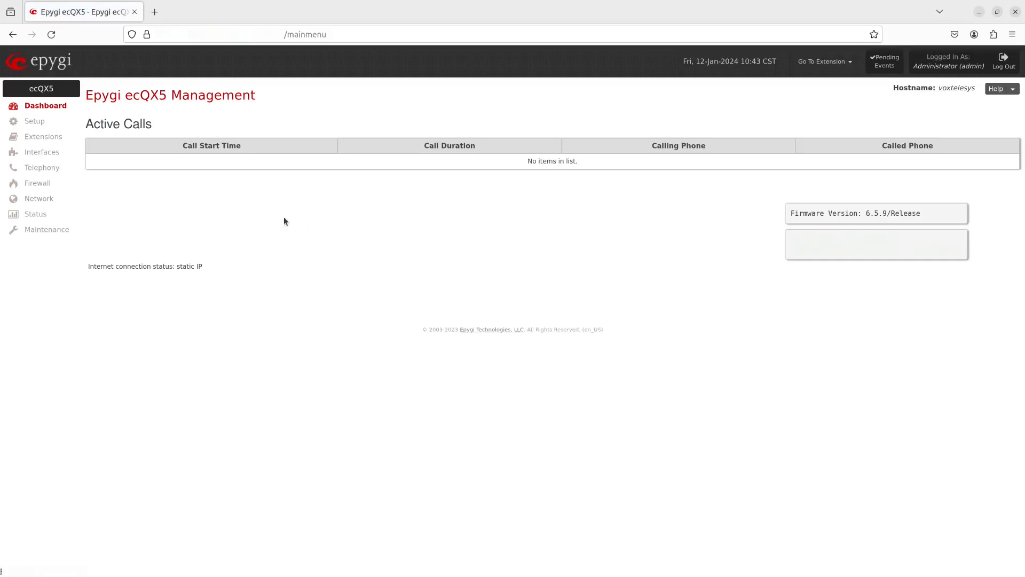
Step: Start adding a new extension from the Extensions list
{"action": "left_click", "coordinate": [43, 136]}
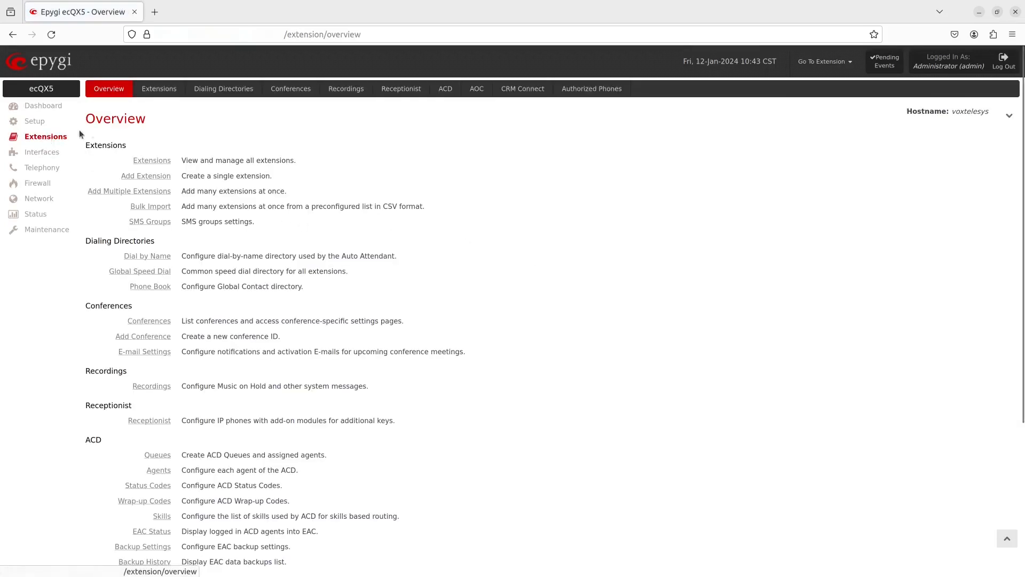
{"action": "left_click", "coordinate": [158, 89]}
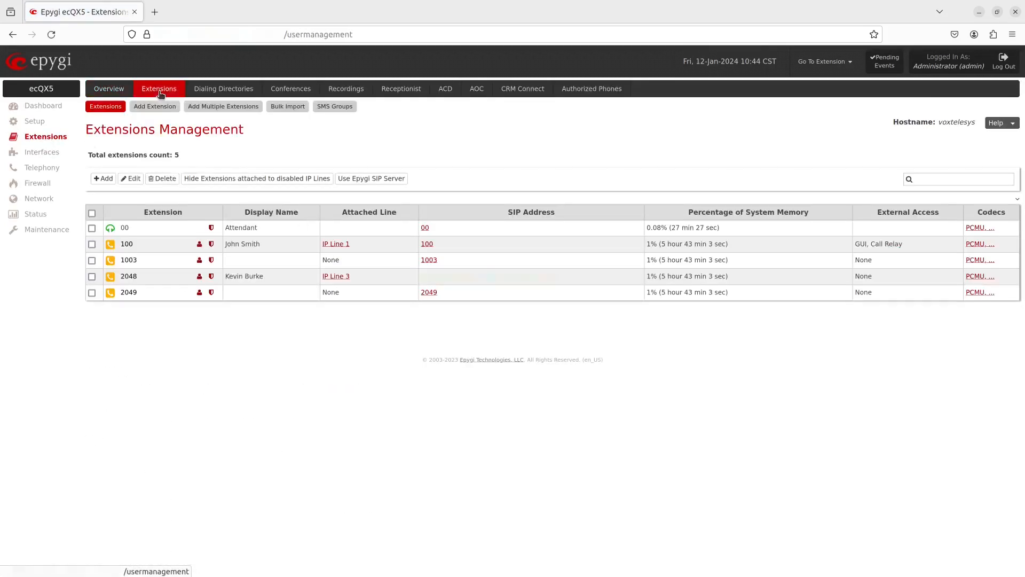
{"action": "left_click", "coordinate": [154, 106]}
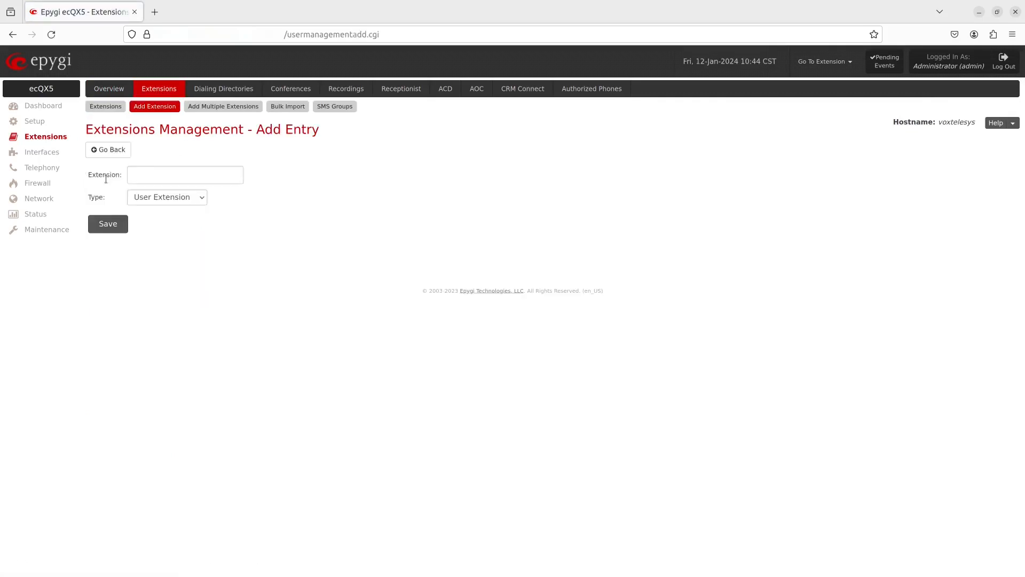
Step: Create extension 1000 with type Auto Attendant and save it
{"action": "type", "text": "1"}
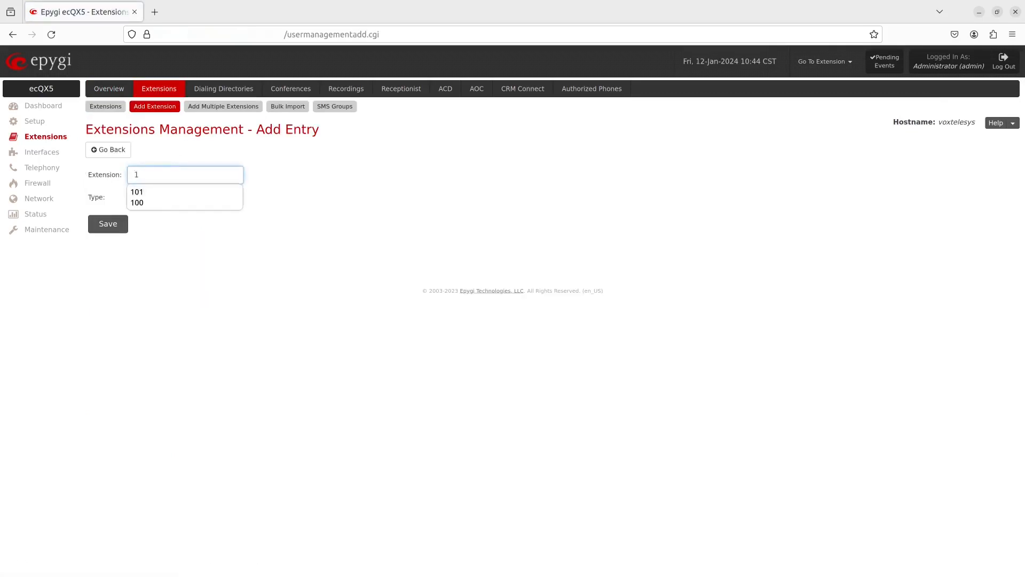
{"action": "type", "text": "000"}
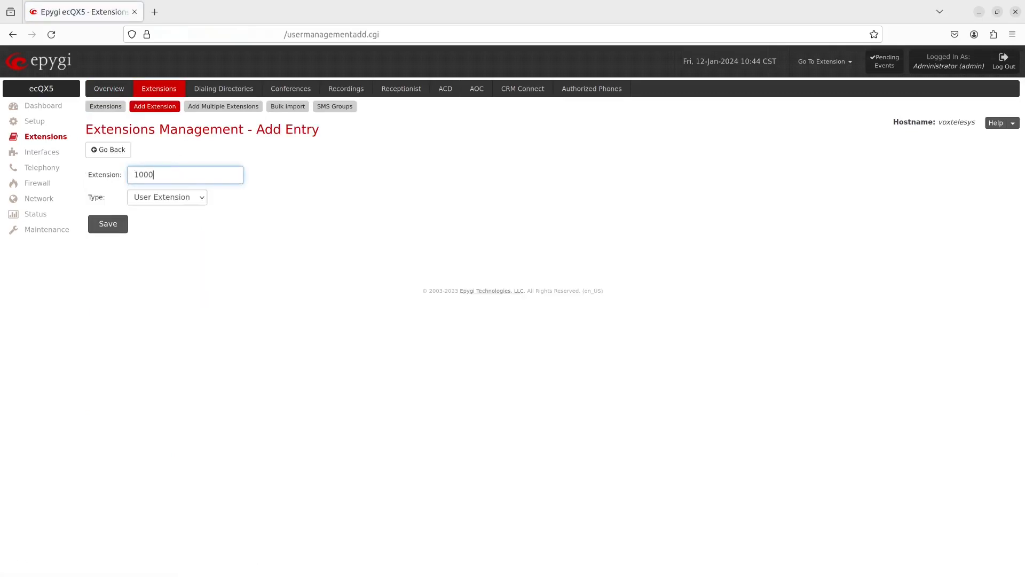
{"action": "left_click", "coordinate": [167, 197]}
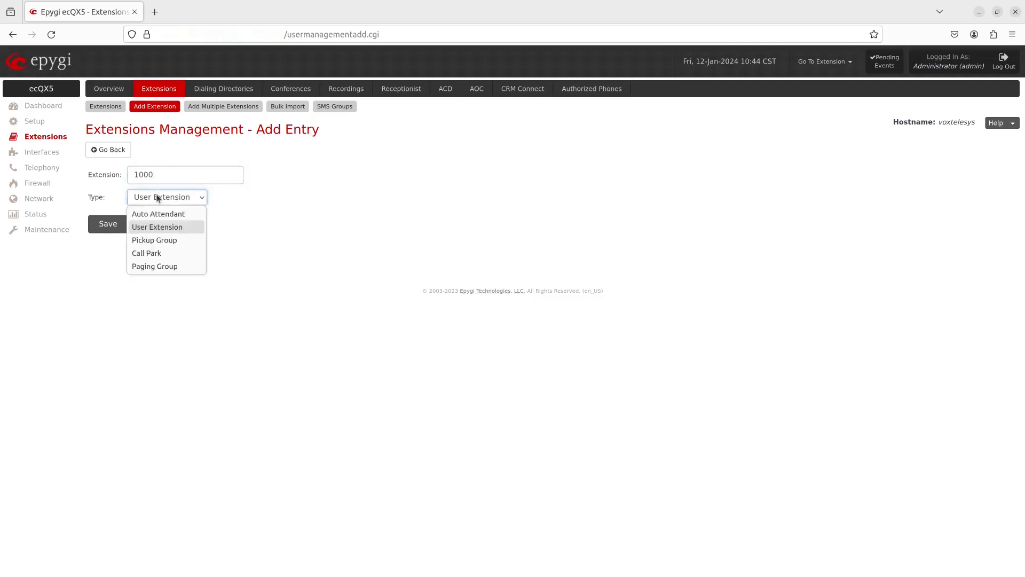
{"action": "left_click", "coordinate": [158, 214]}
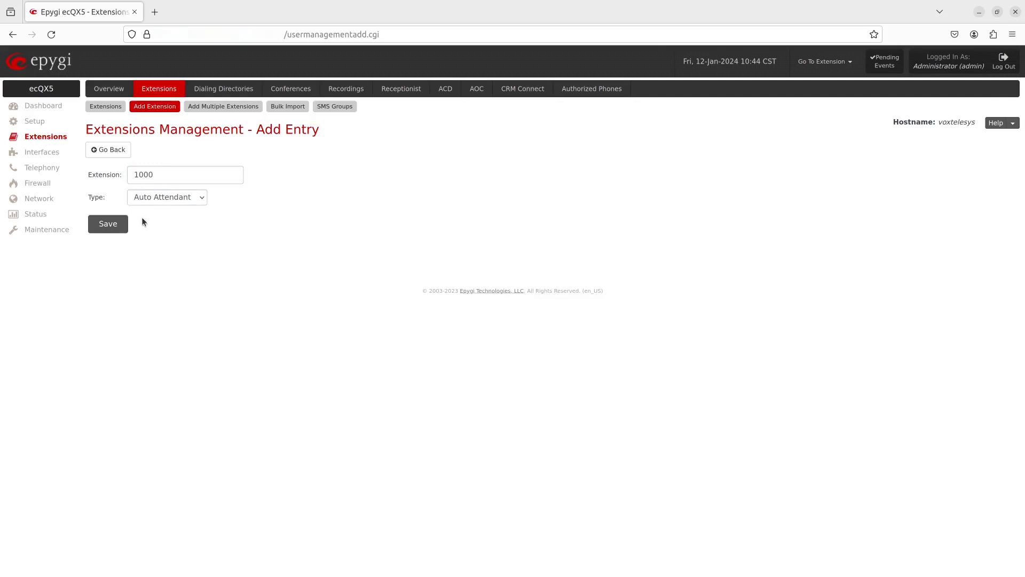
{"action": "left_click", "coordinate": [107, 223]}
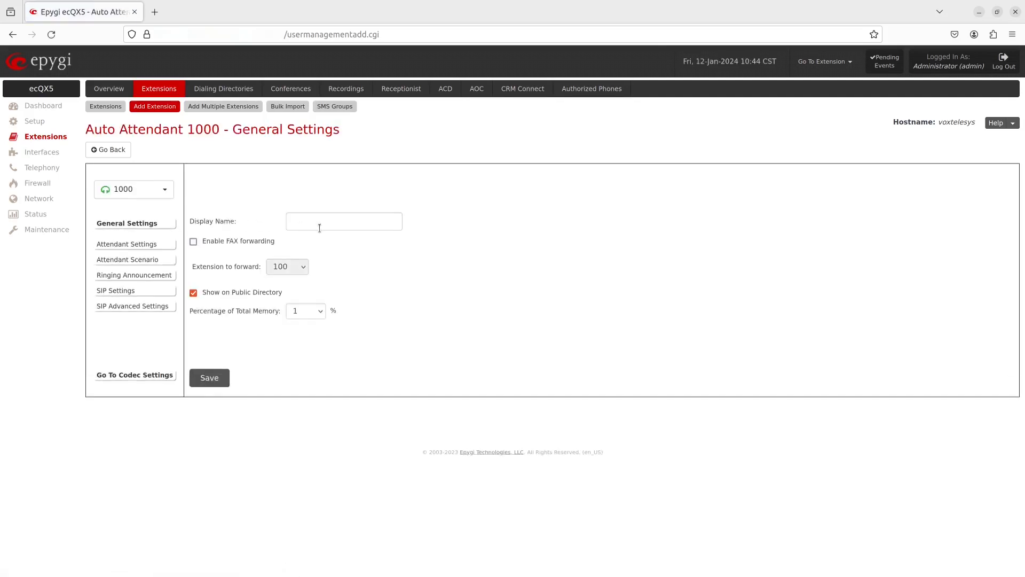
Step: Name the attendant Marketing, enable FAX forwarding, save and answer the reboot prompt
{"action": "type", "text": "Marketing"}
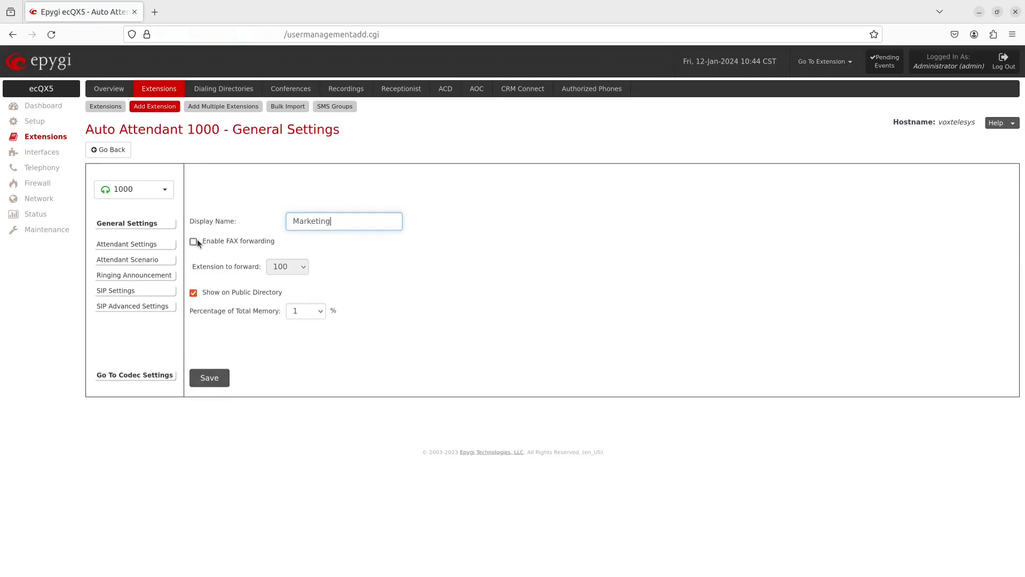
{"action": "left_click", "coordinate": [193, 240]}
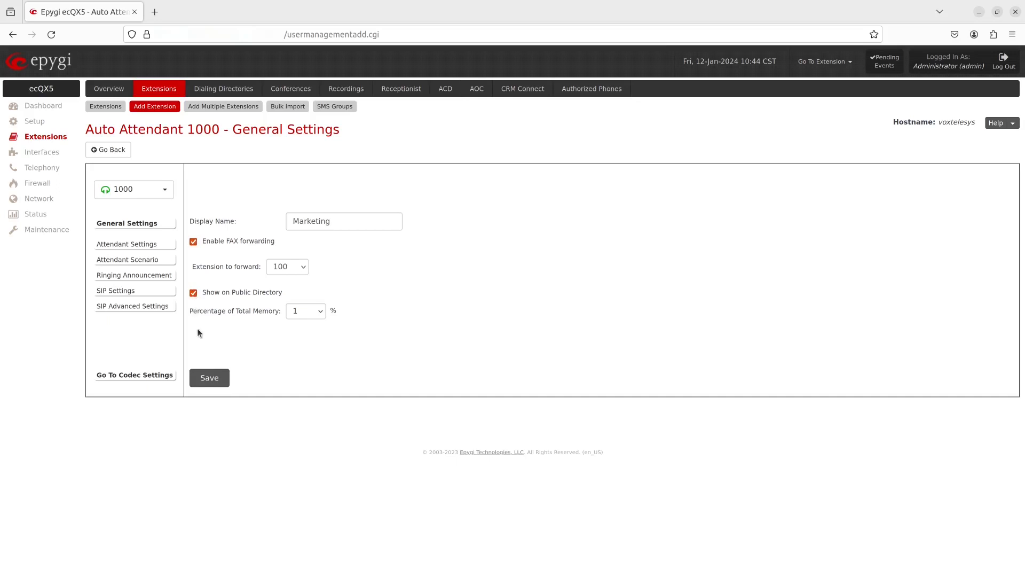
{"action": "left_click", "coordinate": [208, 377]}
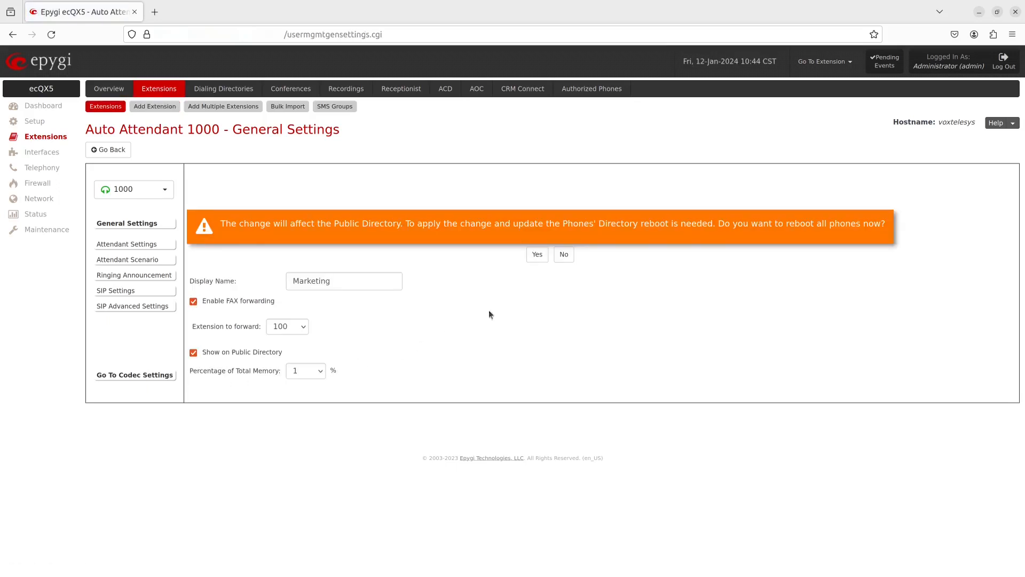
{"action": "left_click", "coordinate": [563, 254]}
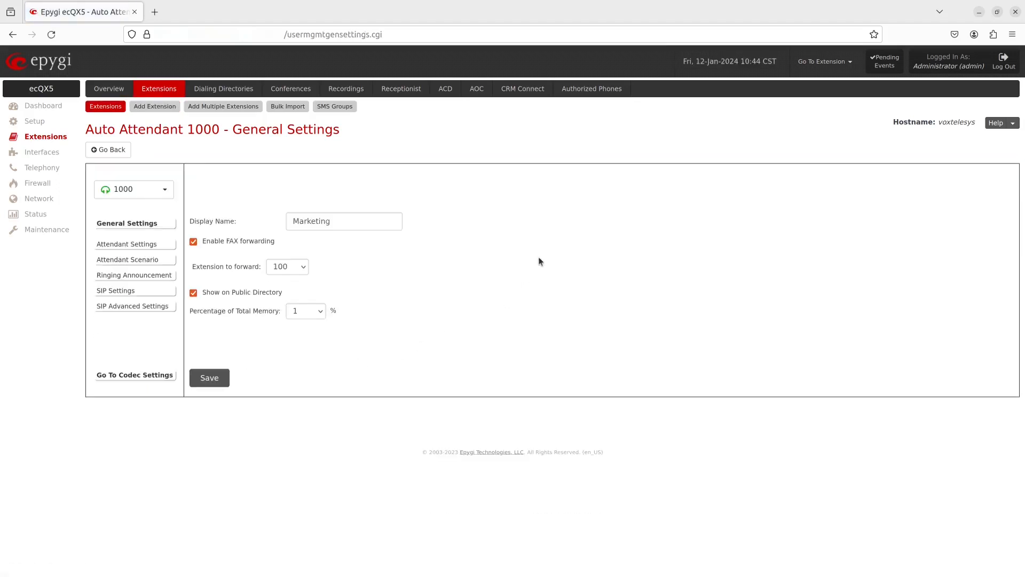
Step: Enable the schedule with a Custom working-hours scenario and save
{"action": "left_click", "coordinate": [126, 244]}
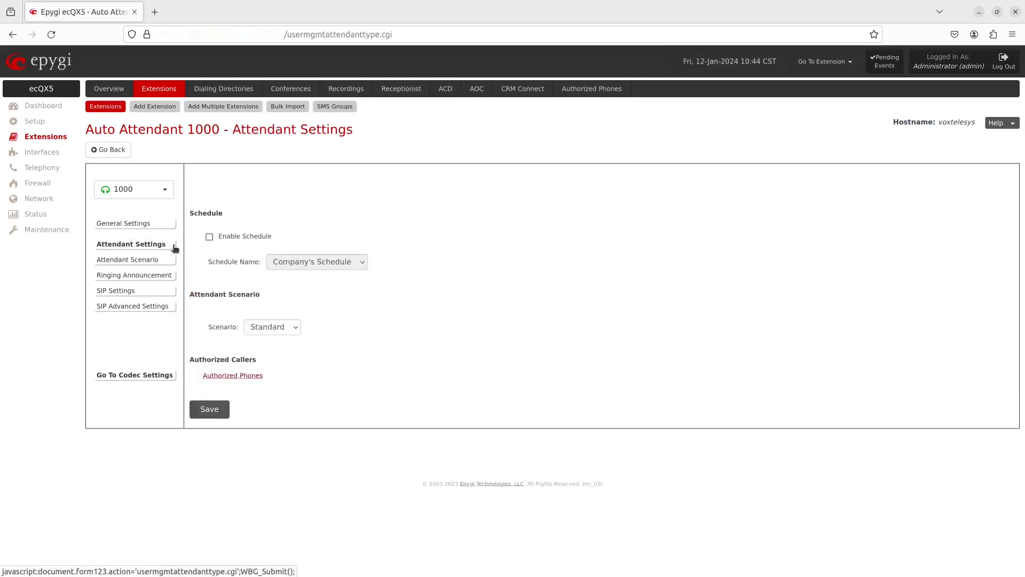
{"action": "left_click", "coordinate": [209, 236]}
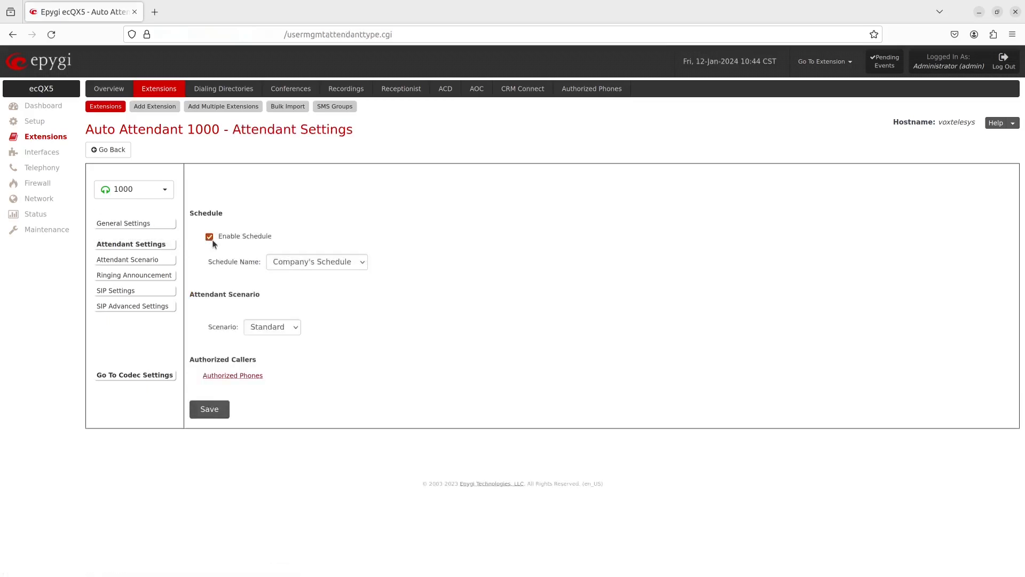
{"action": "left_click", "coordinate": [272, 327]}
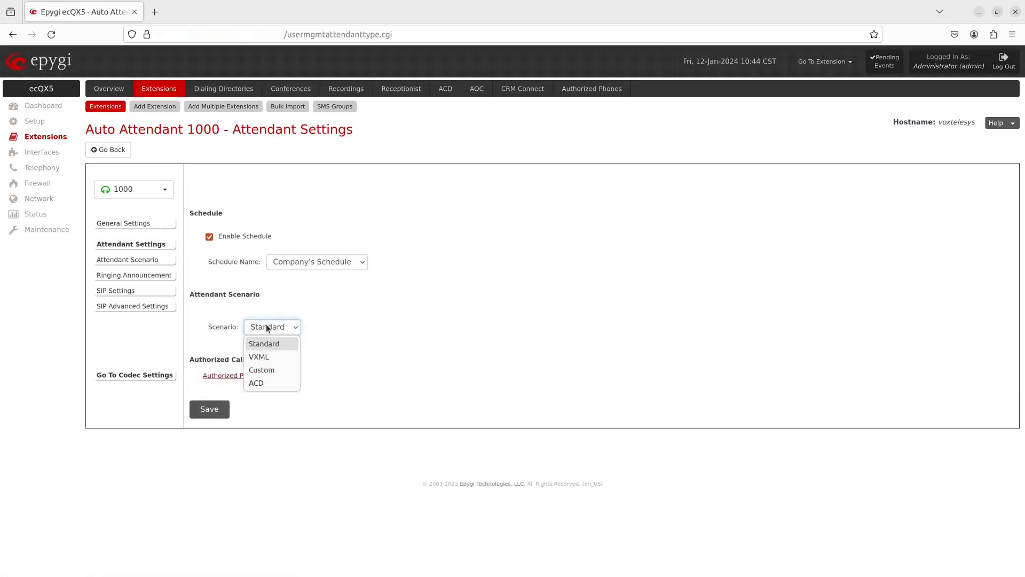
{"action": "left_click", "coordinate": [260, 369]}
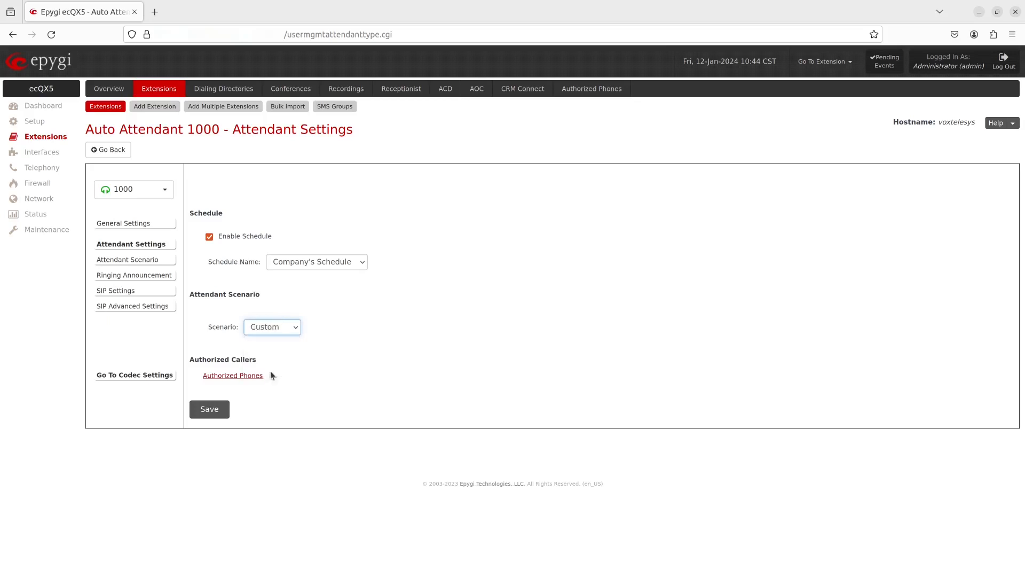
{"action": "left_click", "coordinate": [209, 409]}
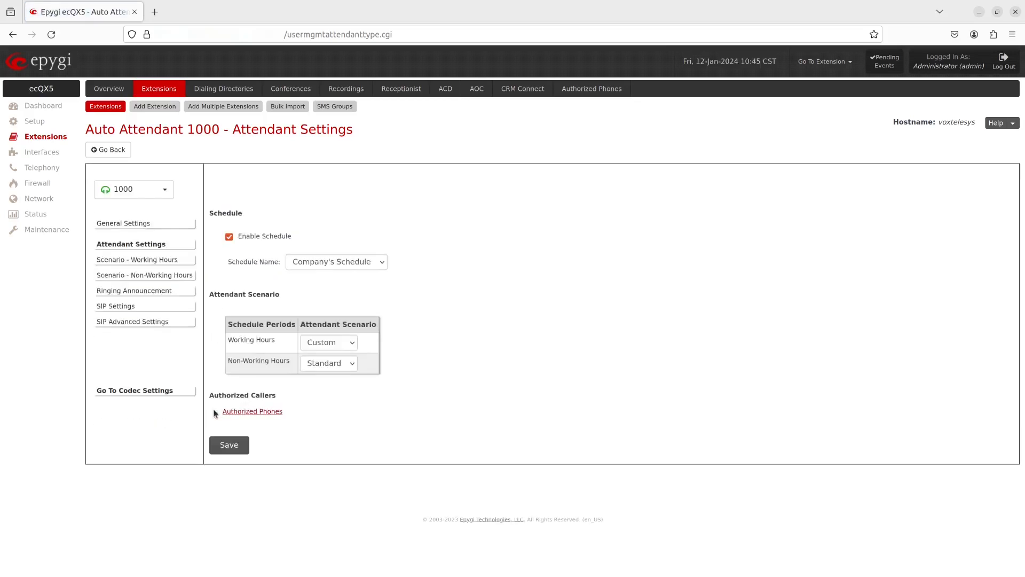
Step: Keep the non-working hours scenario on Standard
{"action": "left_click", "coordinate": [329, 342]}
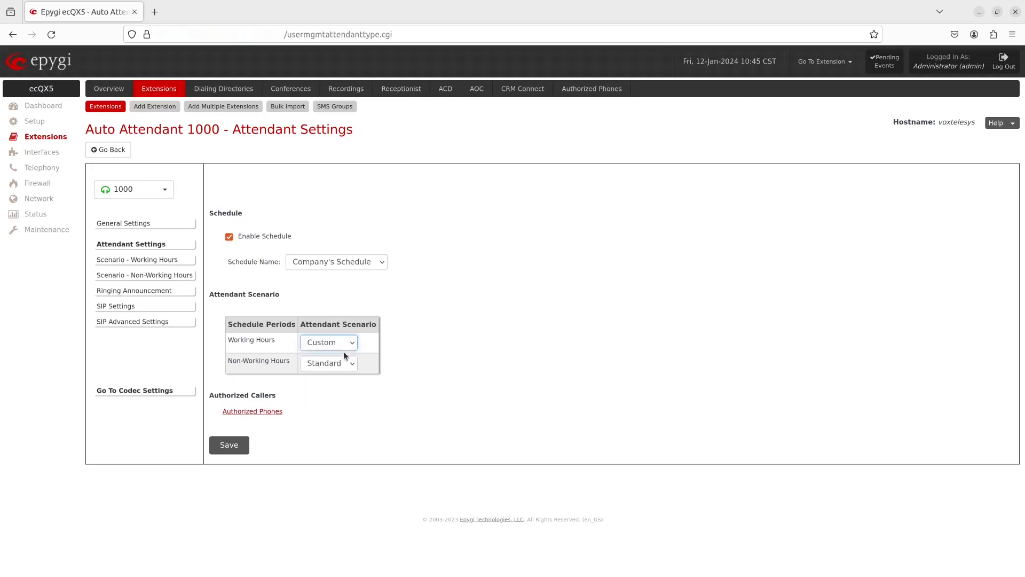
{"action": "left_click", "coordinate": [328, 363]}
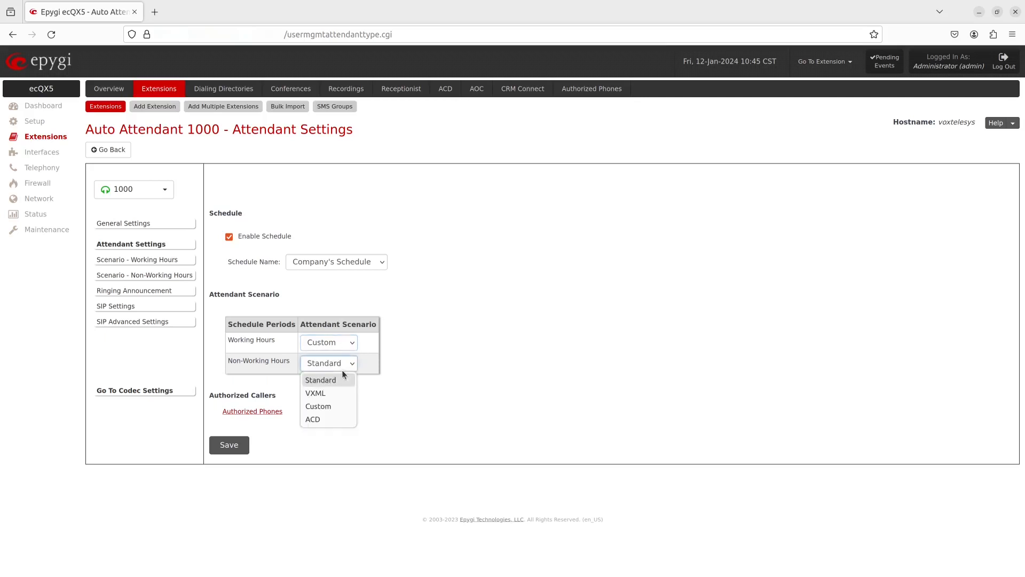
{"action": "left_click", "coordinate": [320, 381]}
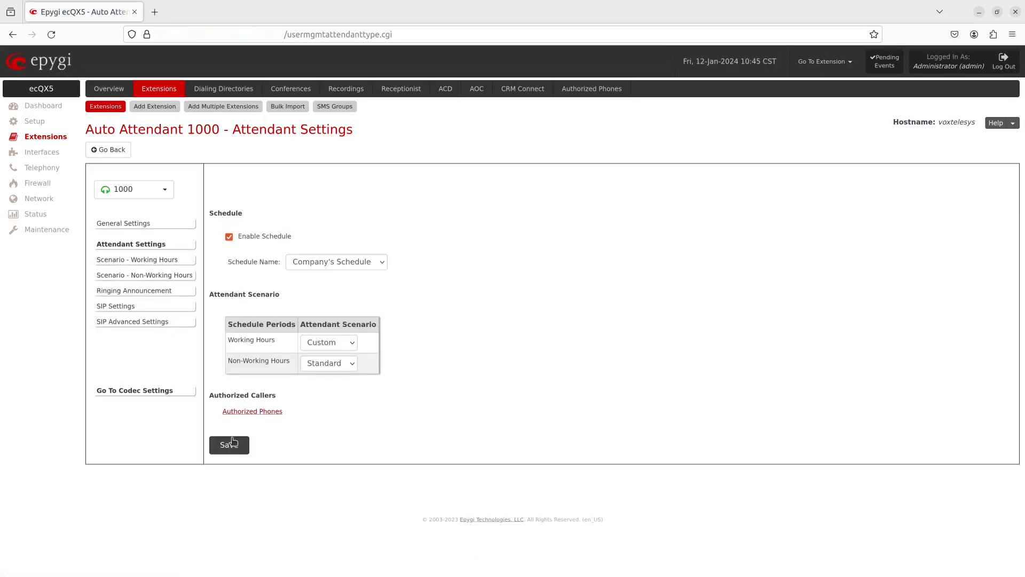
Step: In the non-working hours scenario, pass digits to routing and redirect no-input callers to 1001
{"action": "left_click", "coordinate": [144, 275]}
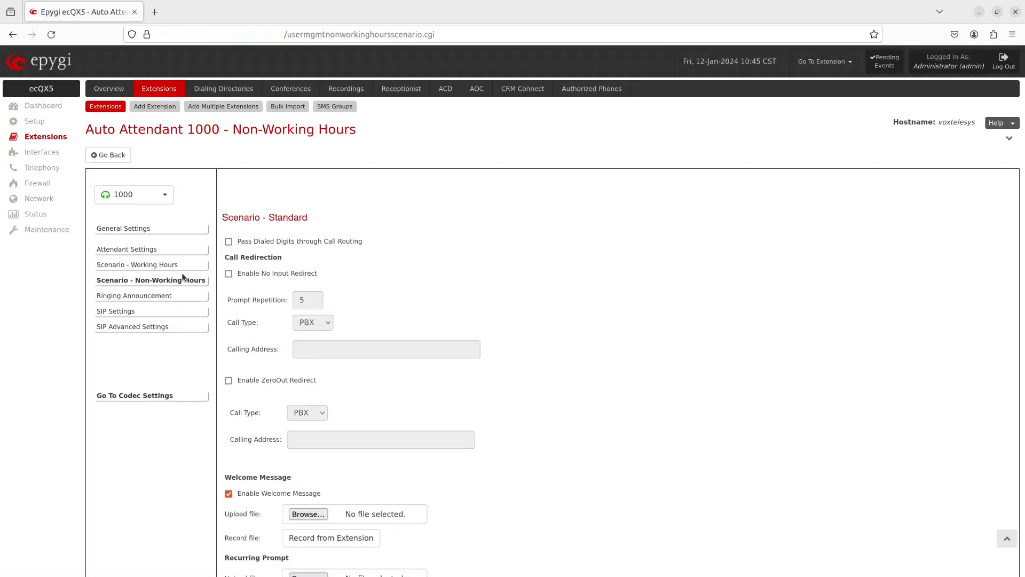
{"action": "left_click", "coordinate": [229, 240]}
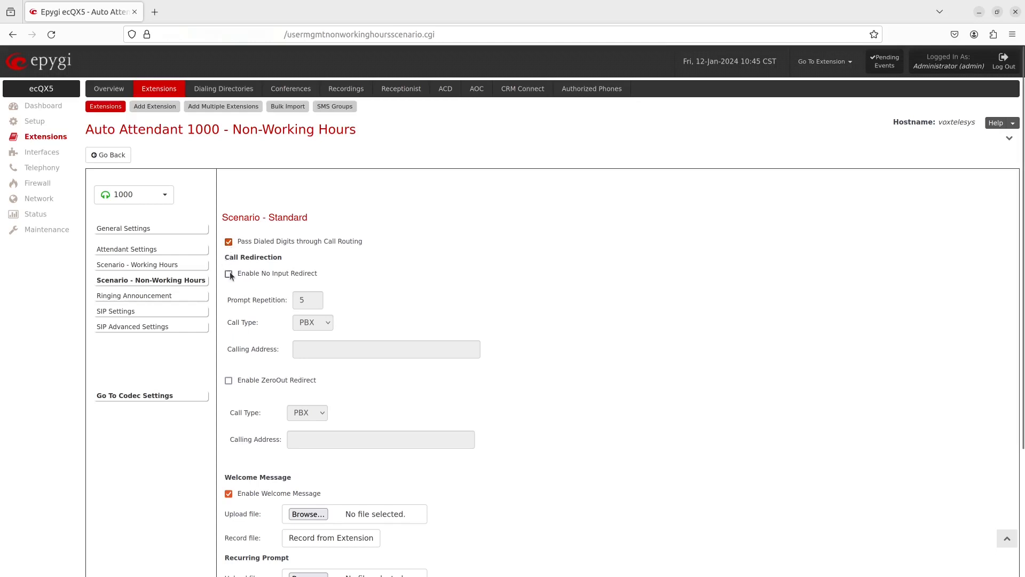
{"action": "left_click", "coordinate": [229, 273]}
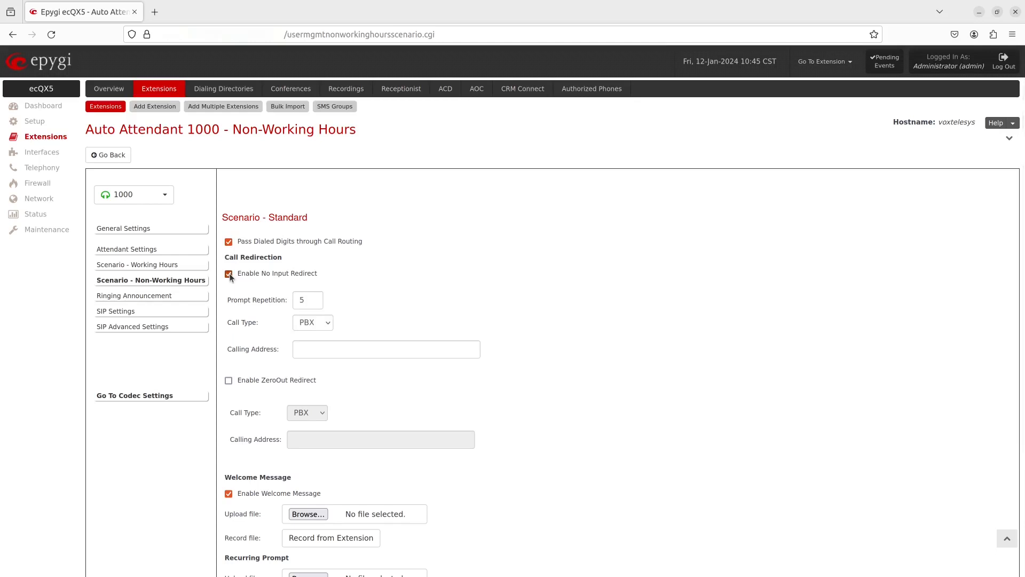
{"action": "left_click", "coordinate": [385, 348]}
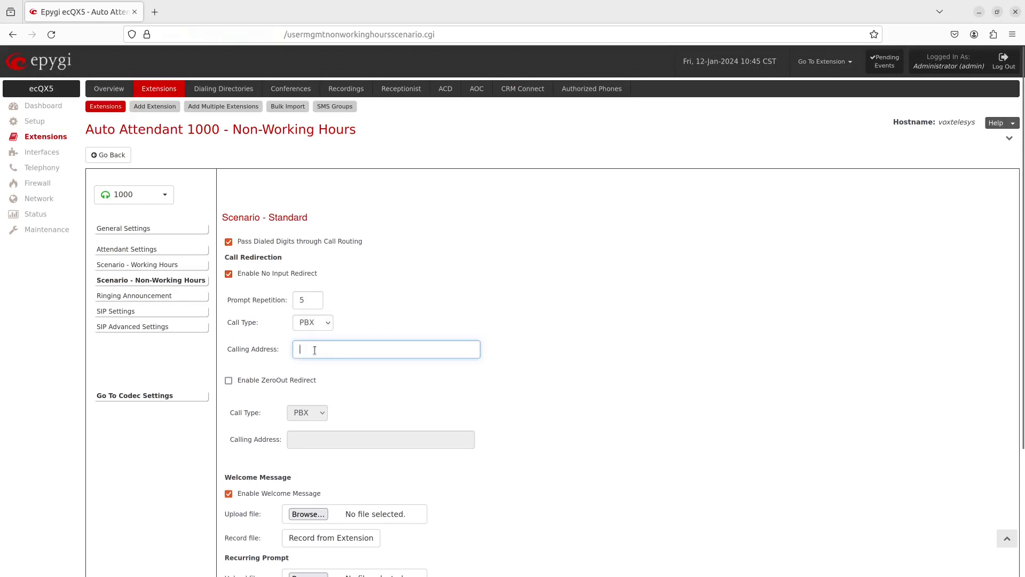
{"action": "type", "text": "1001"}
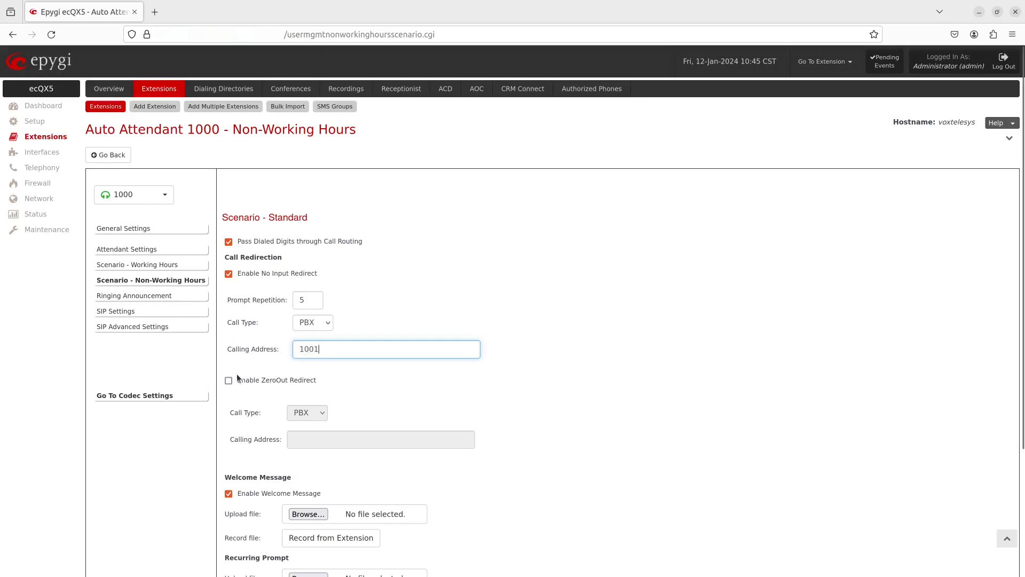
Step: Enable zero-out redirect to extension 1002
{"action": "left_click", "coordinate": [229, 380]}
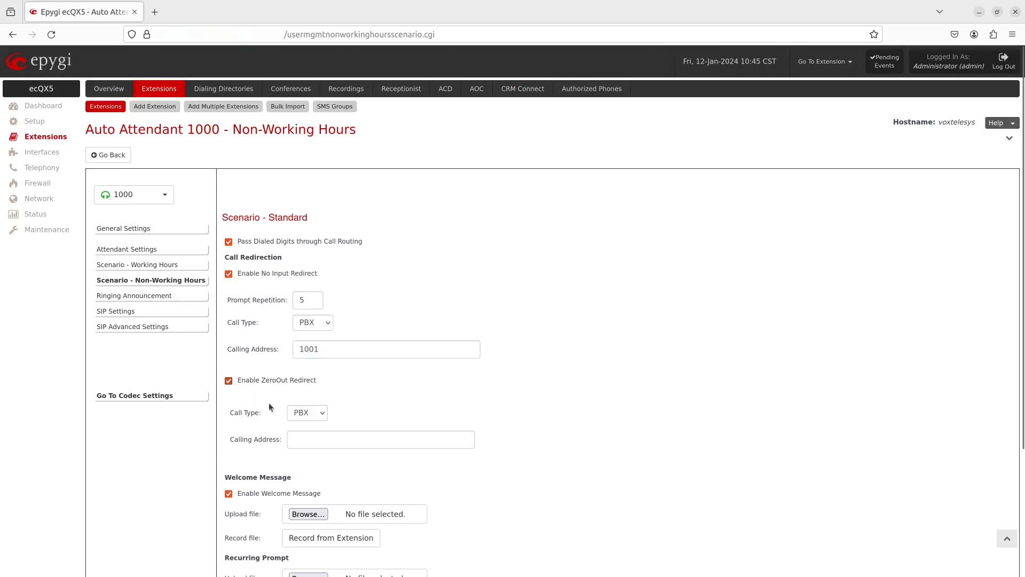
{"action": "left_click", "coordinate": [380, 439]}
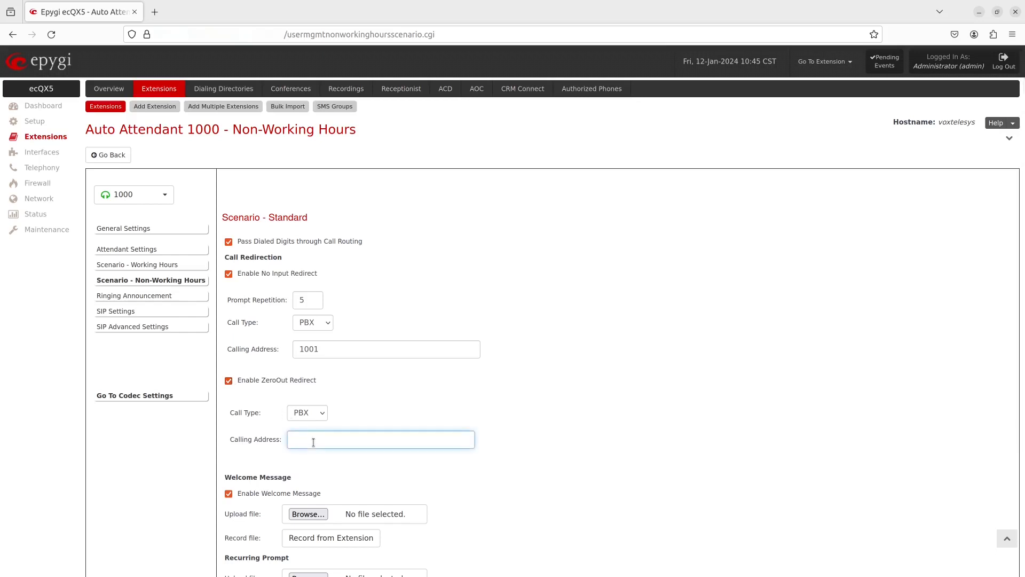
{"action": "type", "text": "1002"}
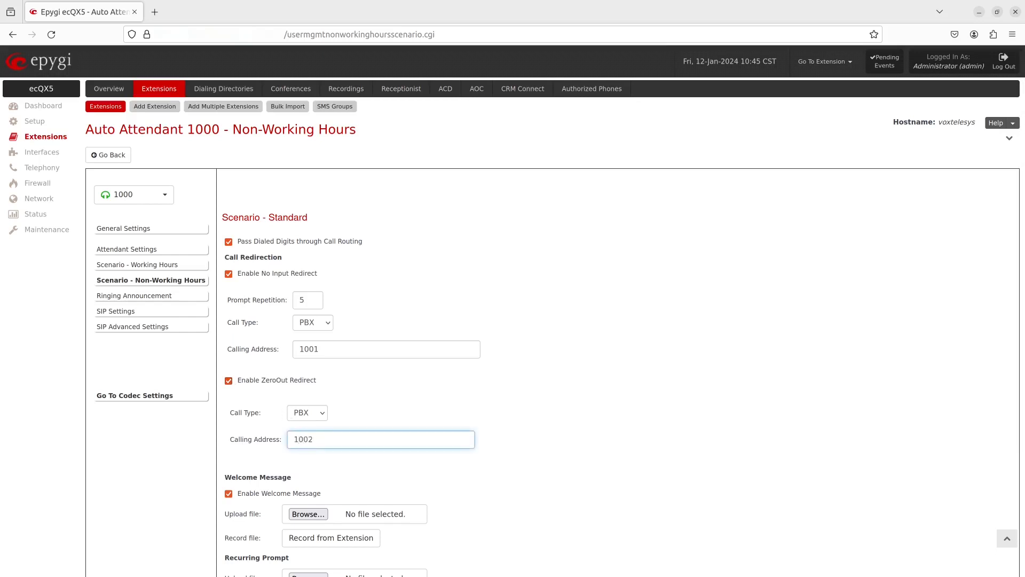
{"action": "mouse_move", "coordinate": [311, 461]}
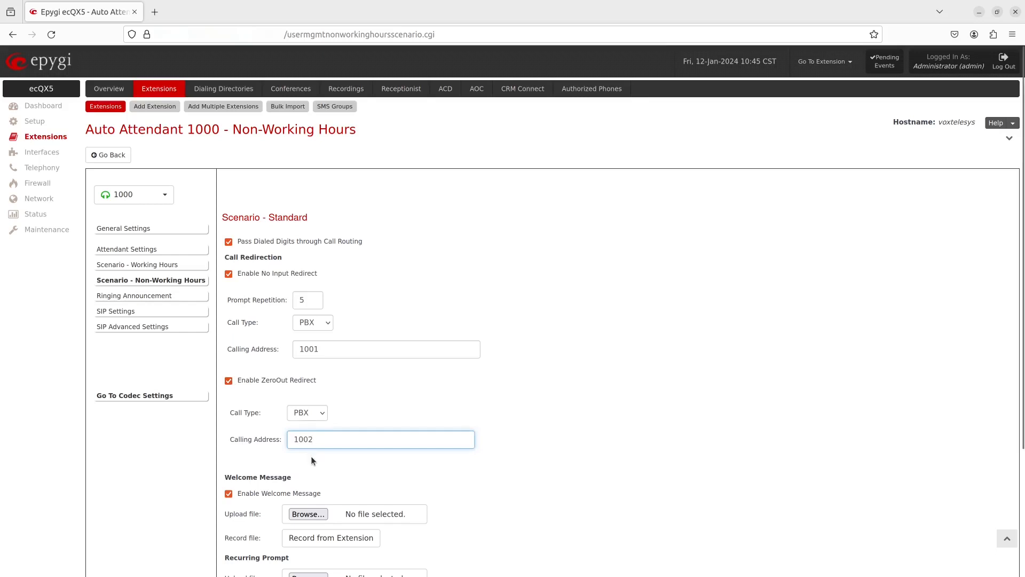
Step: Attach welcome and recurring prompt .wav files and save the non-working-hours scenario
{"action": "scroll", "scroll_direction": "down", "scroll_amount": 3}
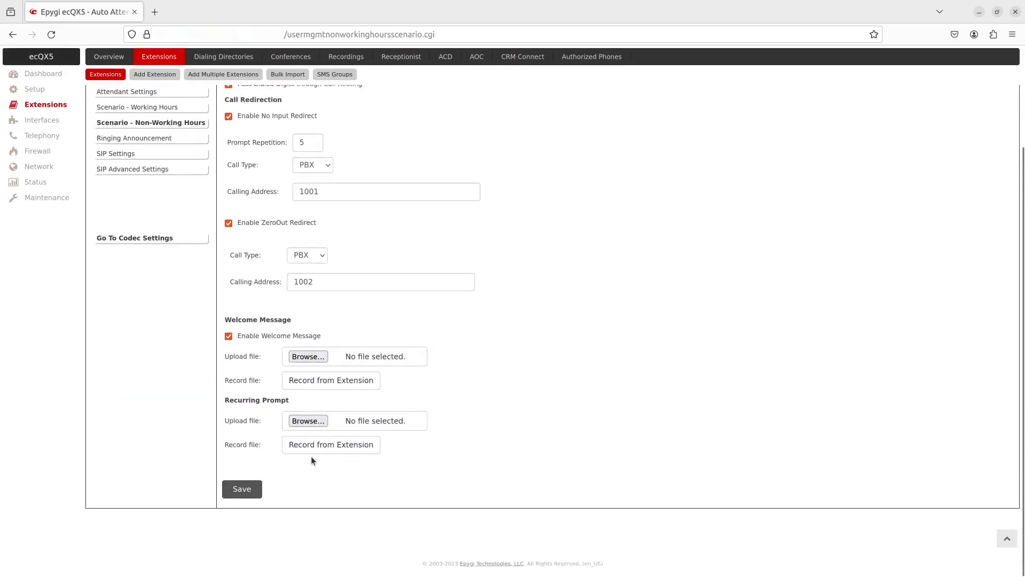
{"action": "left_click", "coordinate": [308, 357]}
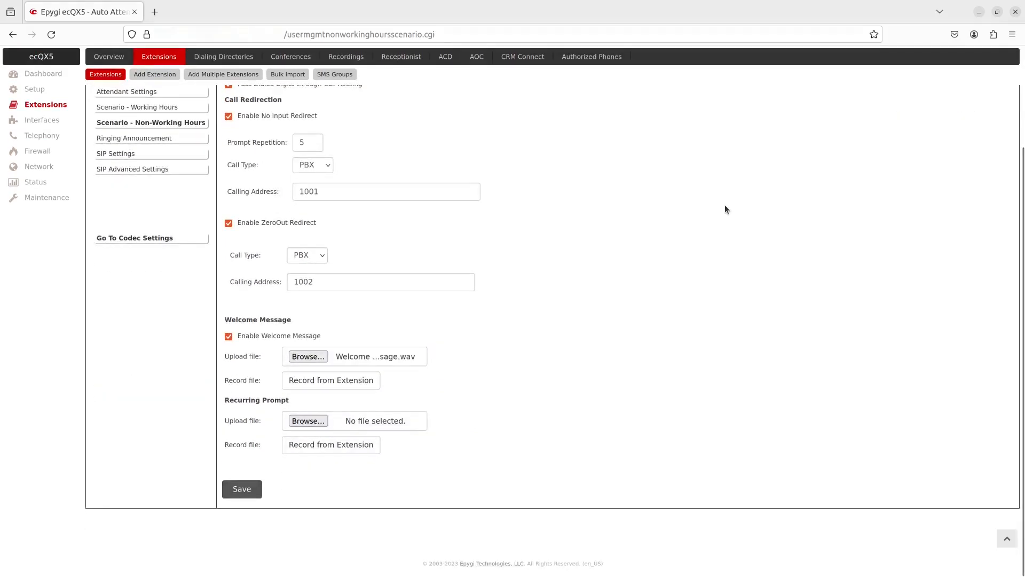
{"action": "mouse_move", "coordinate": [510, 331]}
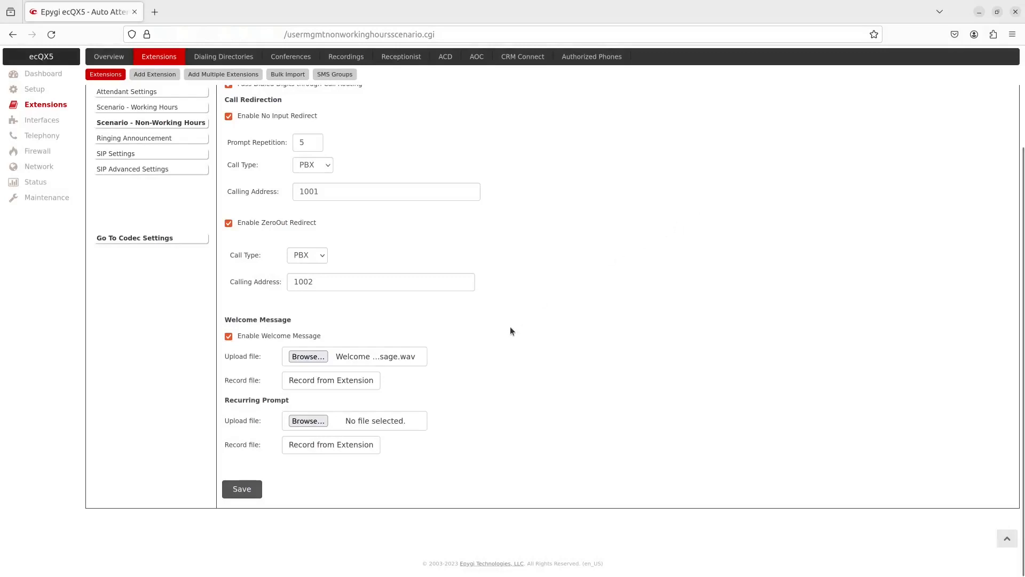
{"action": "left_click", "coordinate": [307, 421]}
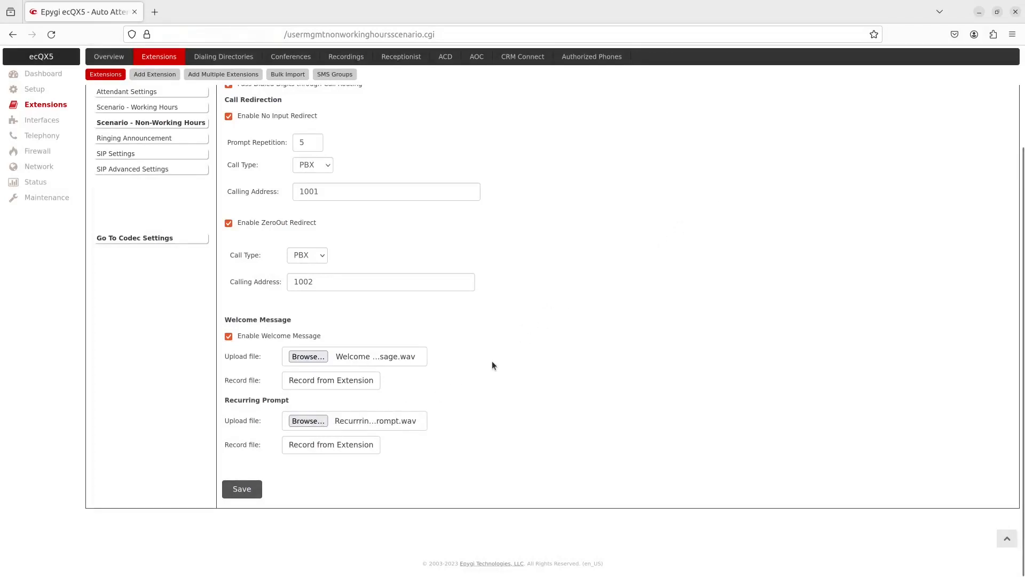
{"action": "mouse_move", "coordinate": [491, 368]}
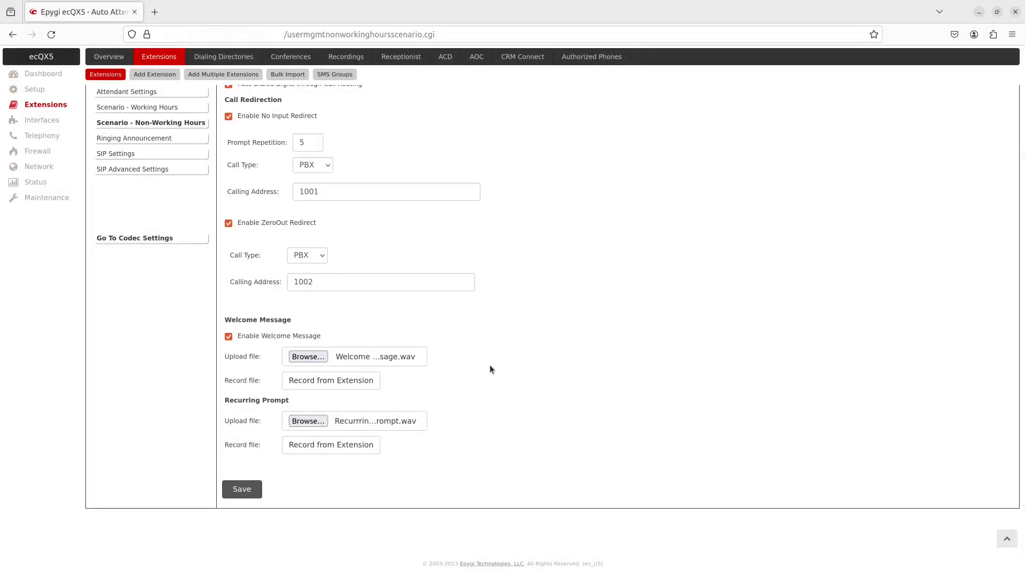
{"action": "left_click", "coordinate": [242, 489]}
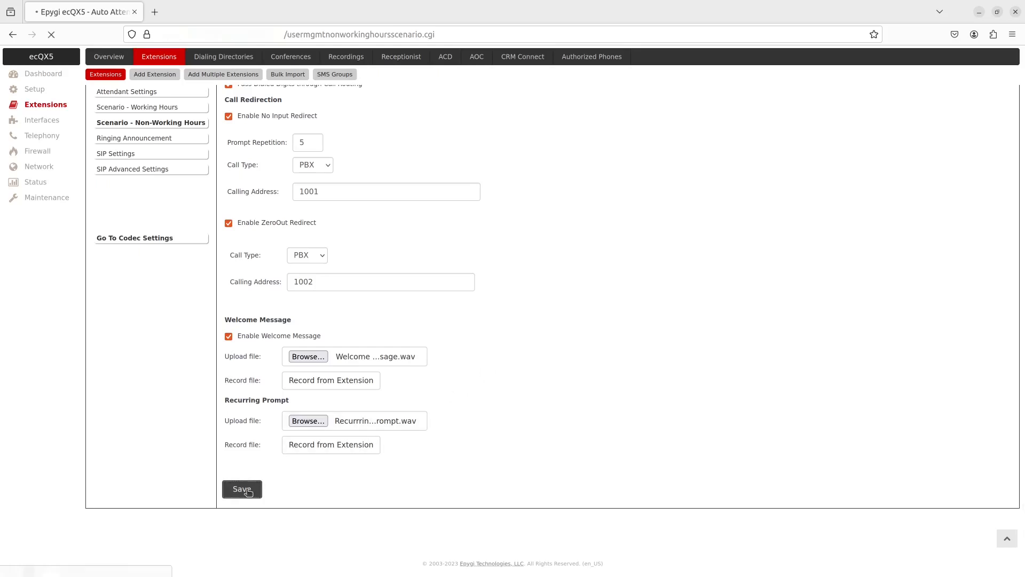
{"action": "left_click", "coordinate": [241, 488]}
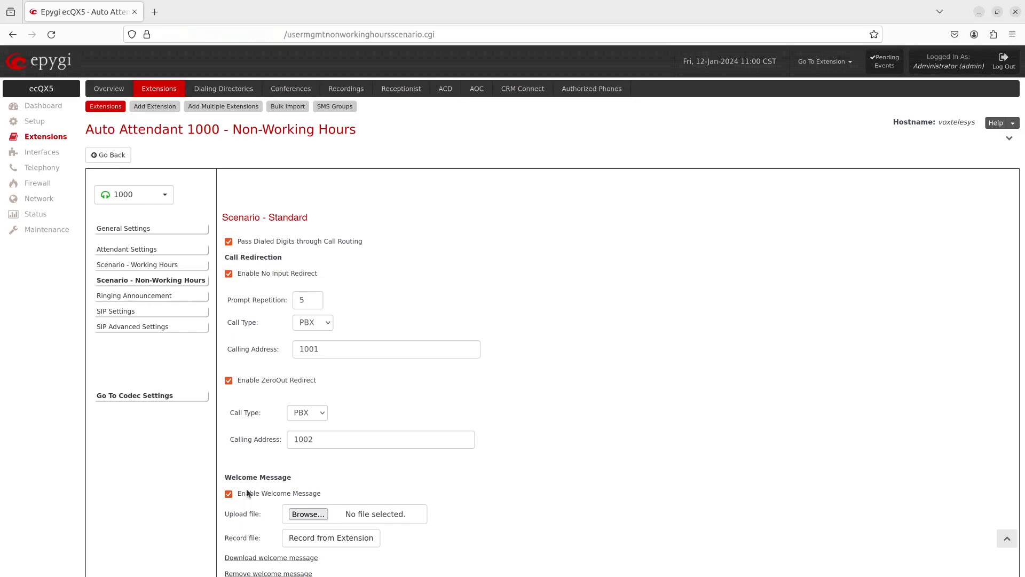
Step: Create a custom working-hours scenario and tick user input 1 in its options
{"action": "left_click", "coordinate": [142, 259]}
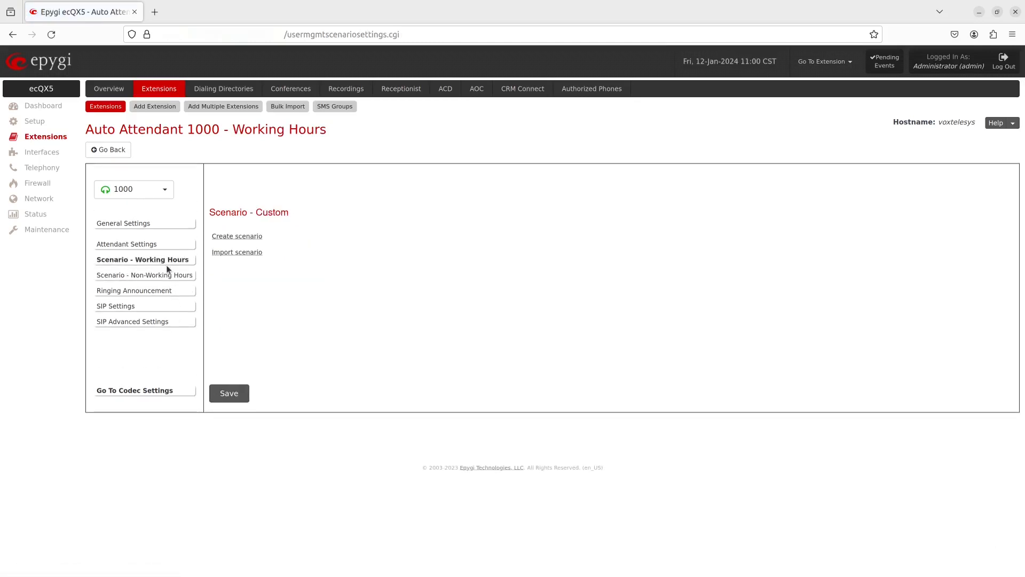
{"action": "left_click", "coordinate": [237, 236]}
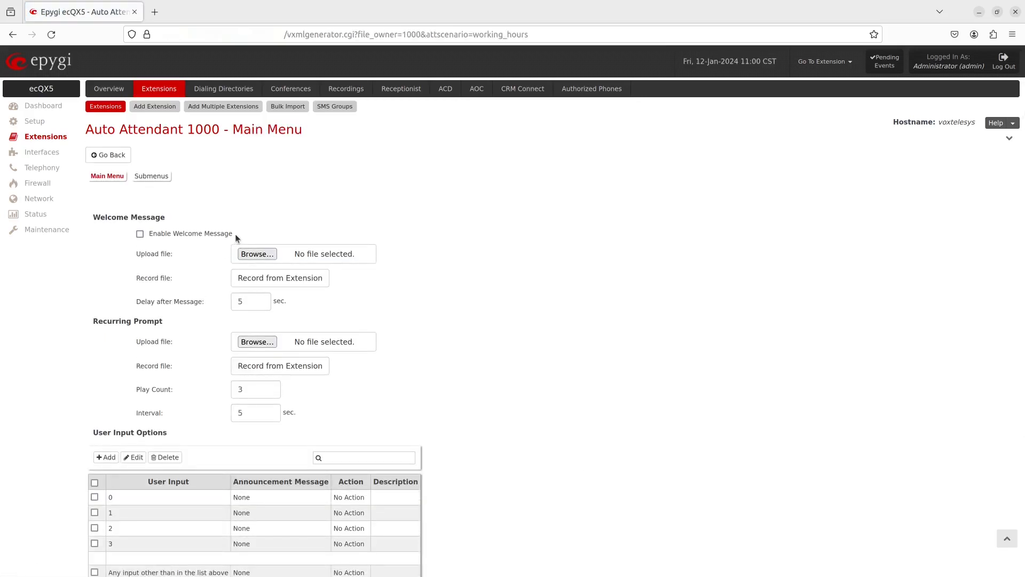
{"action": "scroll", "scroll_direction": "down", "scroll_amount": 3}
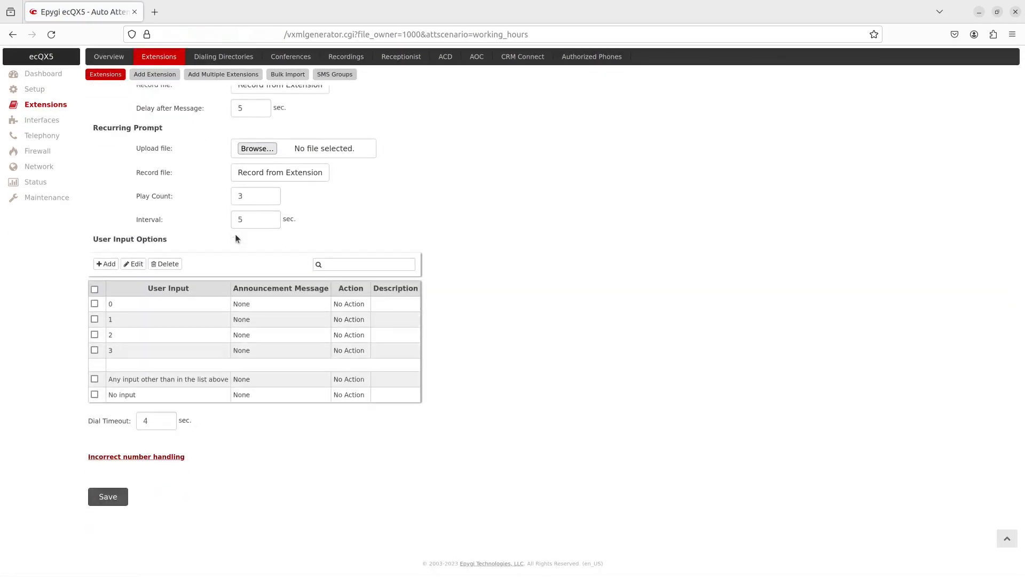
{"action": "left_click", "coordinate": [95, 320]}
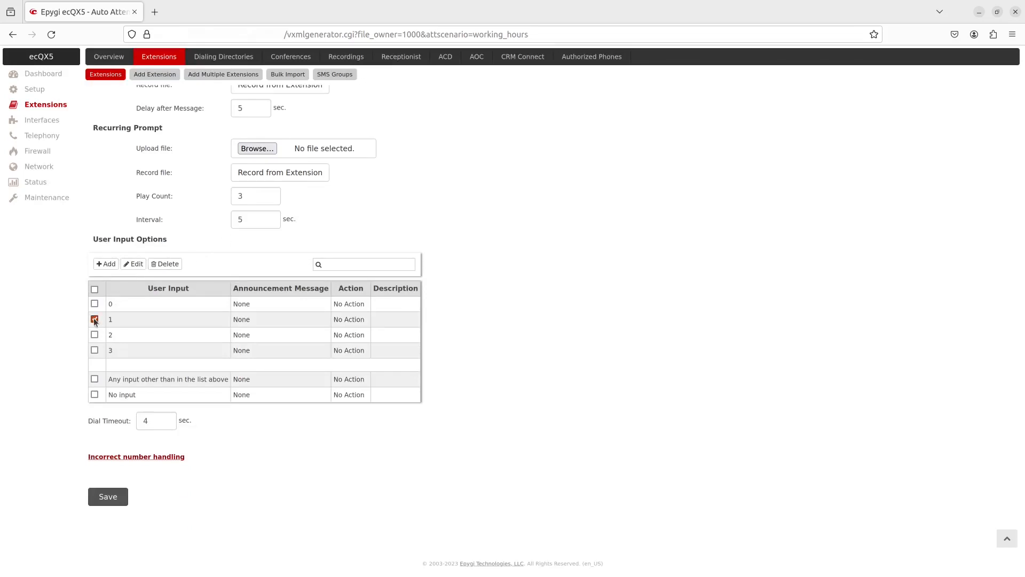
{"action": "left_click", "coordinate": [95, 319]}
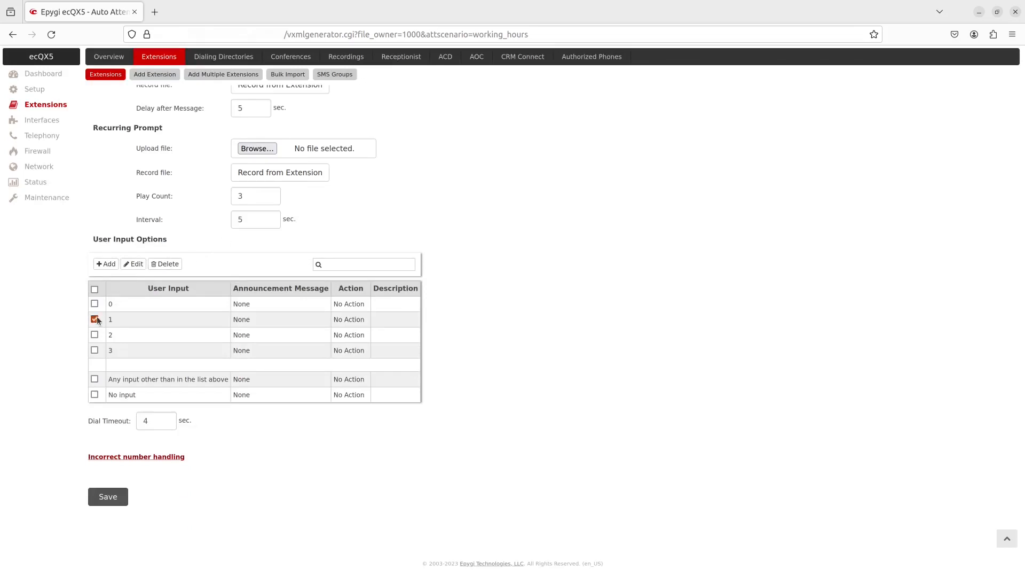
Step: Edit input 1, try each action option, and settle on Terminate the Call
{"action": "left_click", "coordinate": [133, 264]}
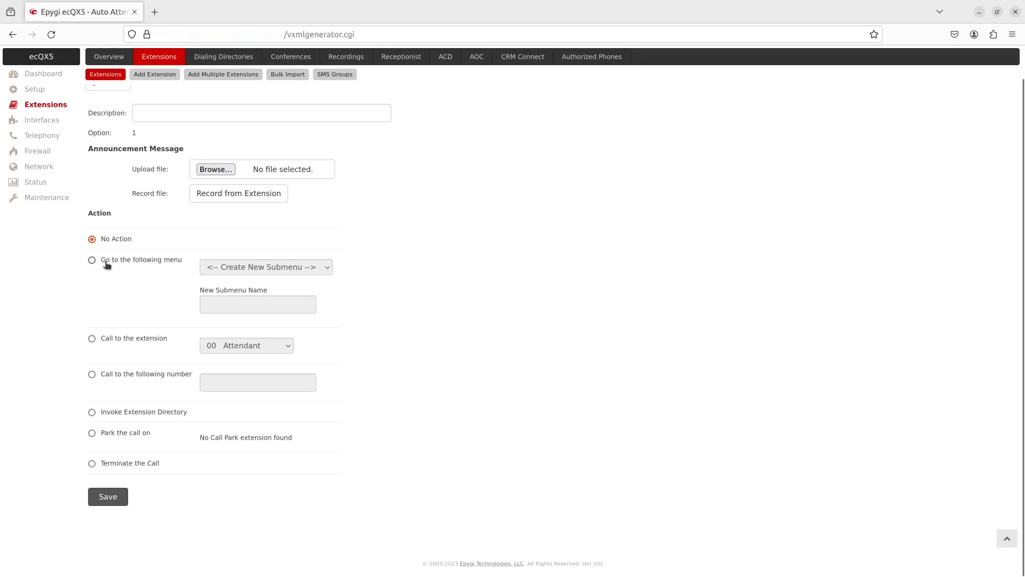
{"action": "left_click", "coordinate": [92, 261]}
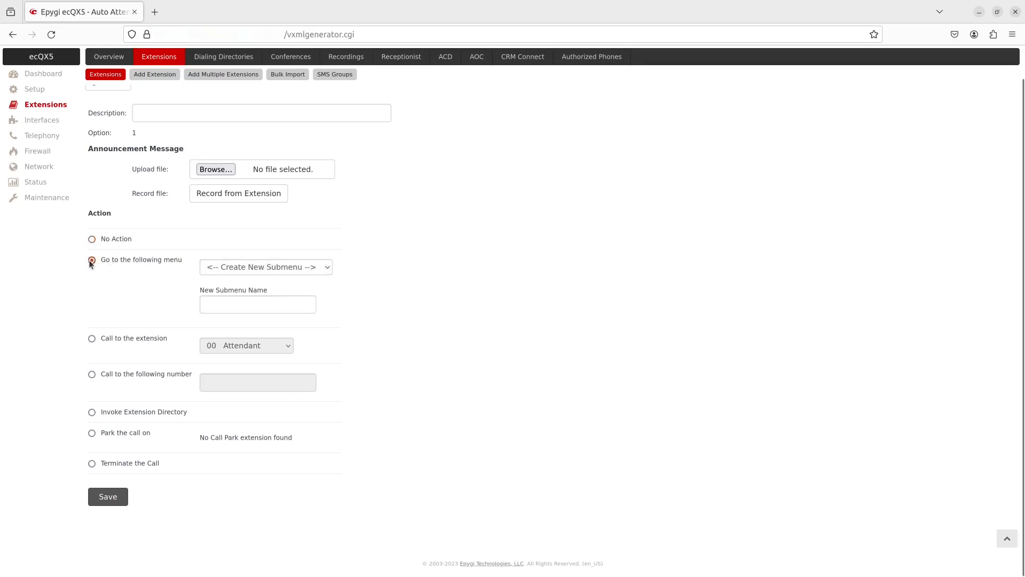
{"action": "left_click", "coordinate": [92, 260]}
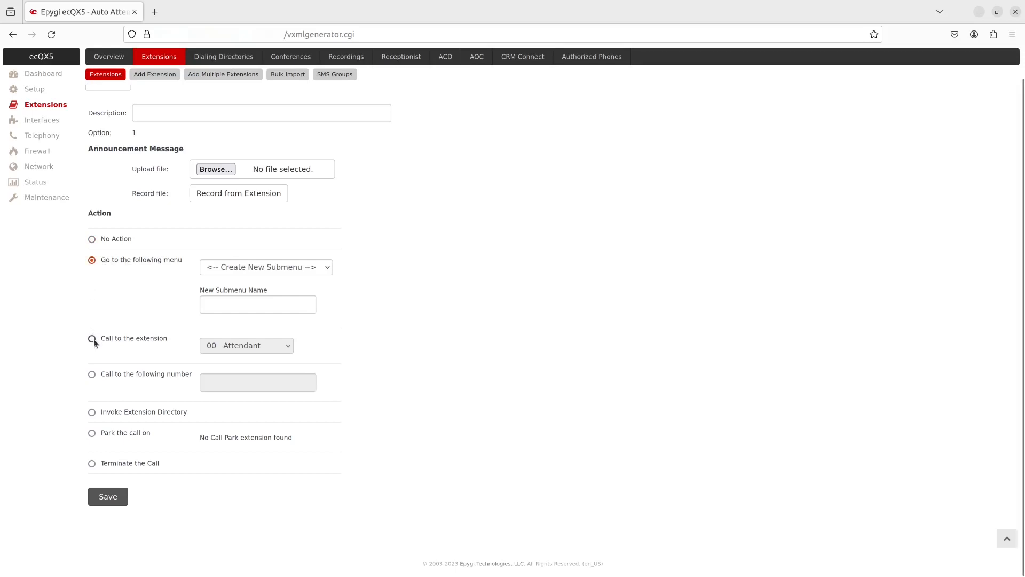
{"action": "left_click", "coordinate": [91, 338]}
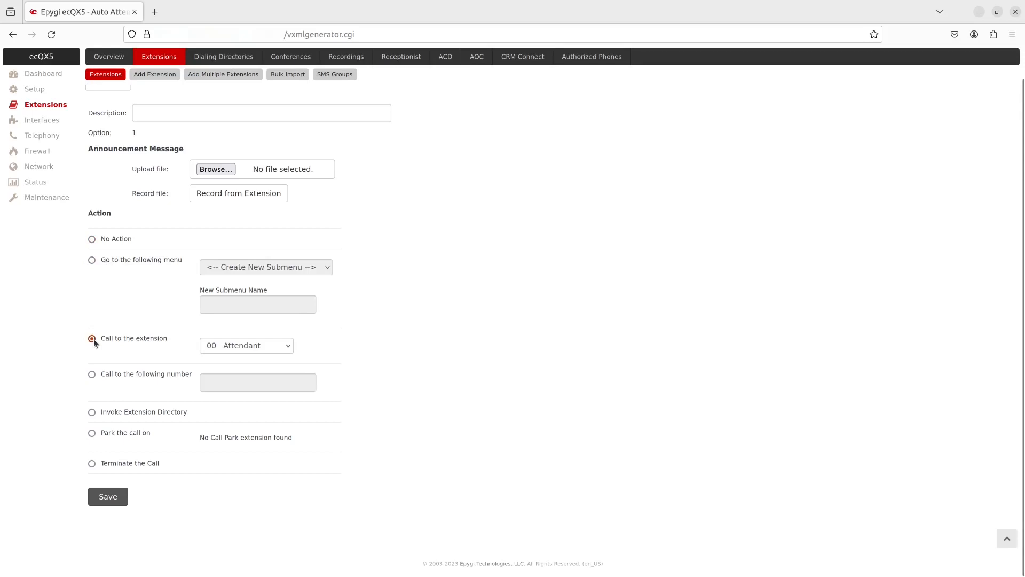
{"action": "left_click", "coordinate": [92, 374]}
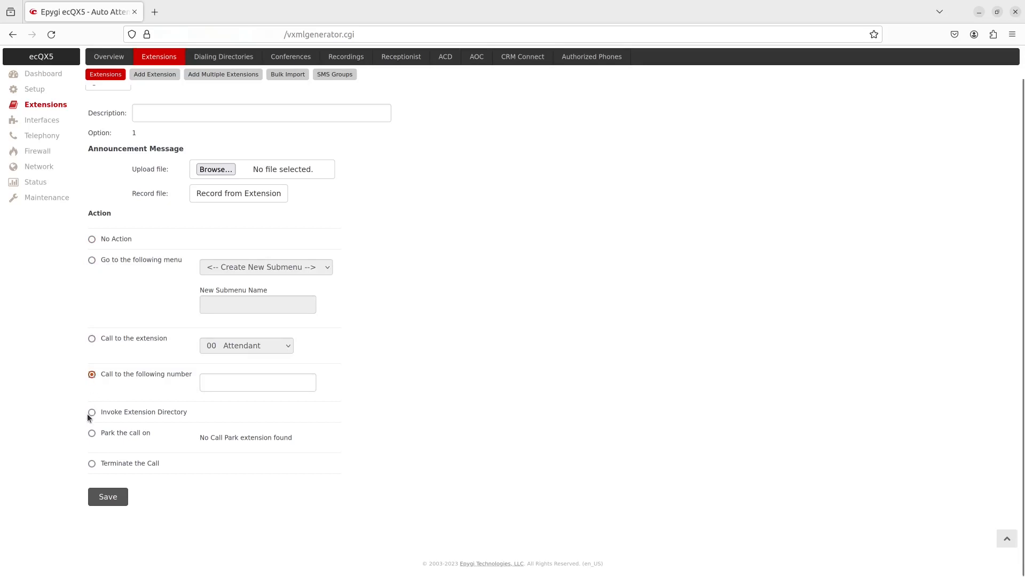
{"action": "left_click", "coordinate": [92, 413]}
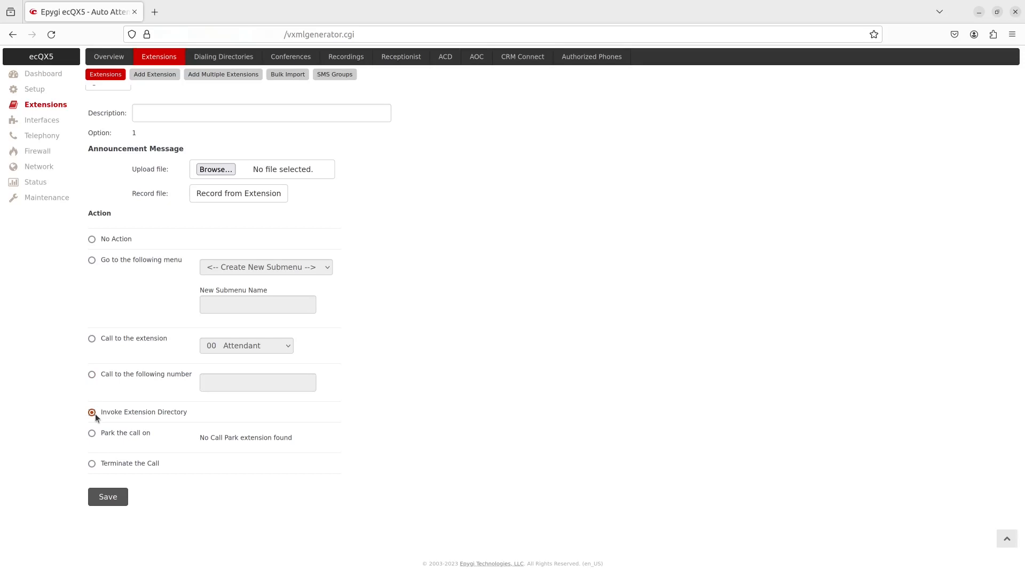
{"action": "left_click", "coordinate": [92, 436]}
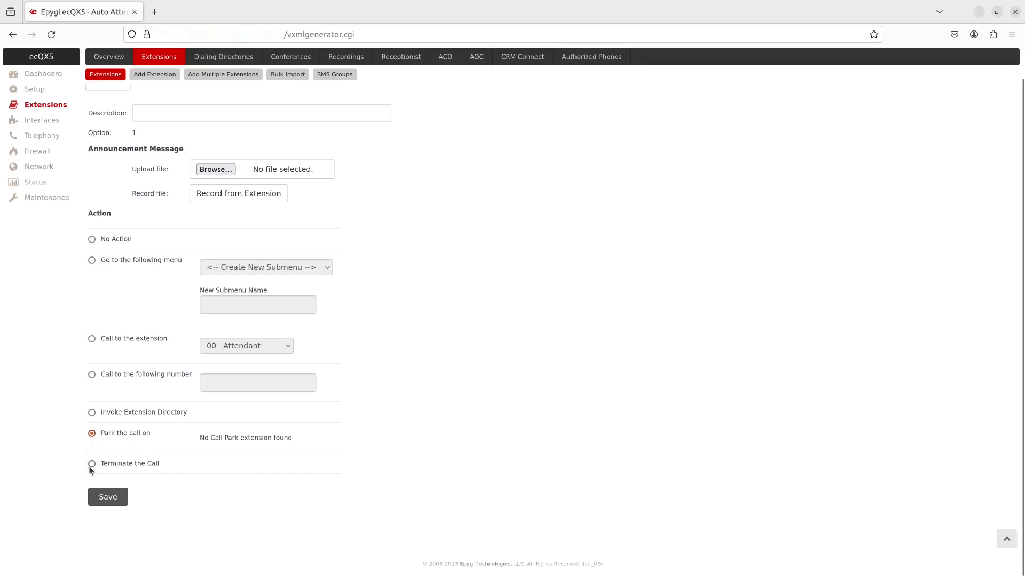
{"action": "left_click", "coordinate": [92, 463]}
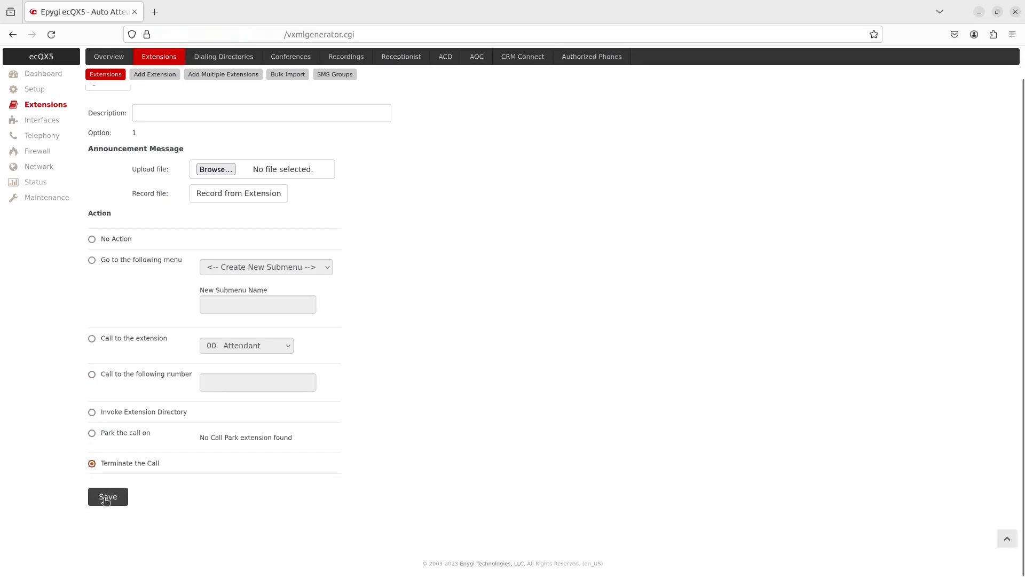
Step: Save option 1, return to the Main Menu and save it
{"action": "left_click", "coordinate": [107, 497]}
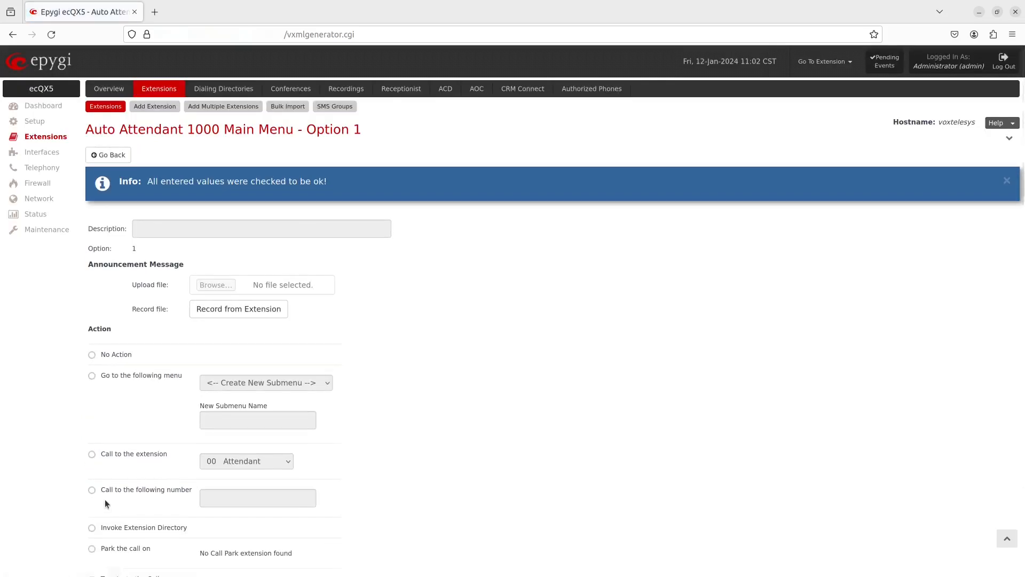
{"action": "left_click", "coordinate": [108, 155]}
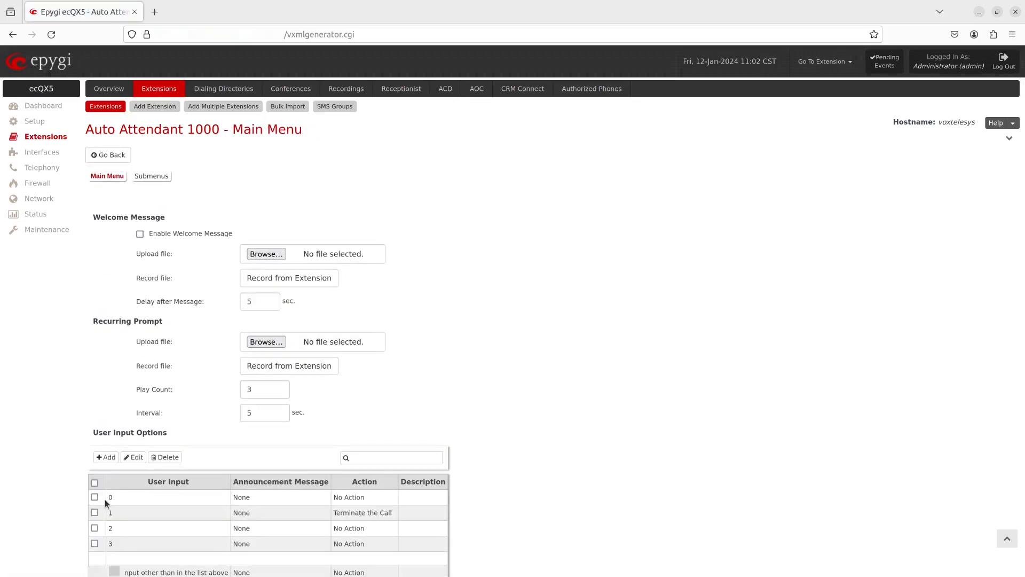
{"action": "scroll", "scroll_direction": "down", "scroll_amount": 3}
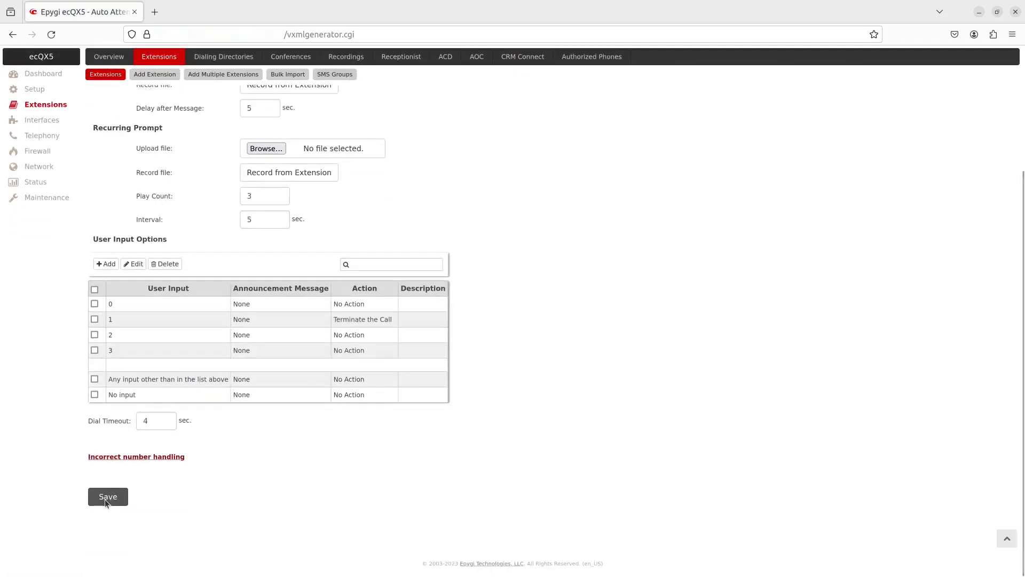
{"action": "left_click", "coordinate": [107, 497]}
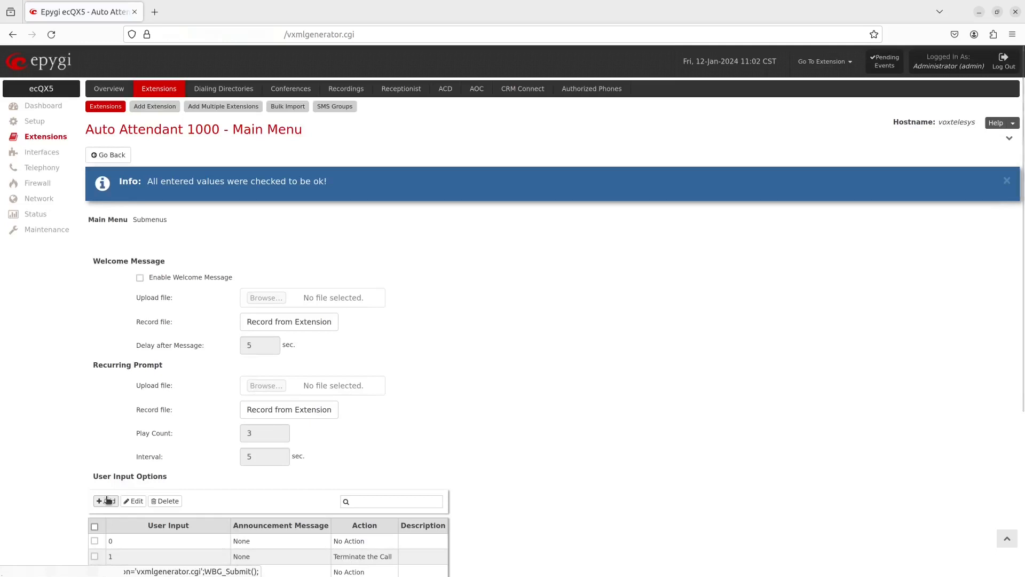